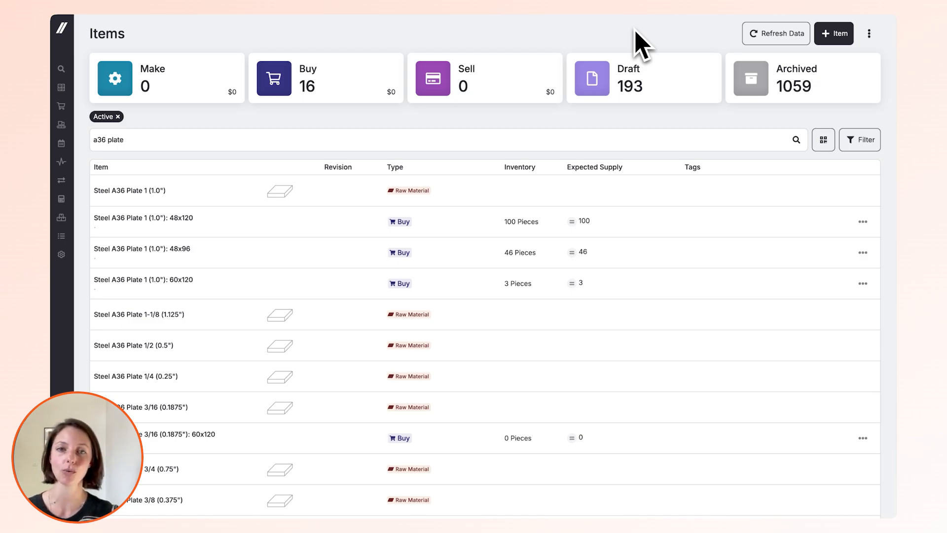
pyautogui.moveTo(543, 76)
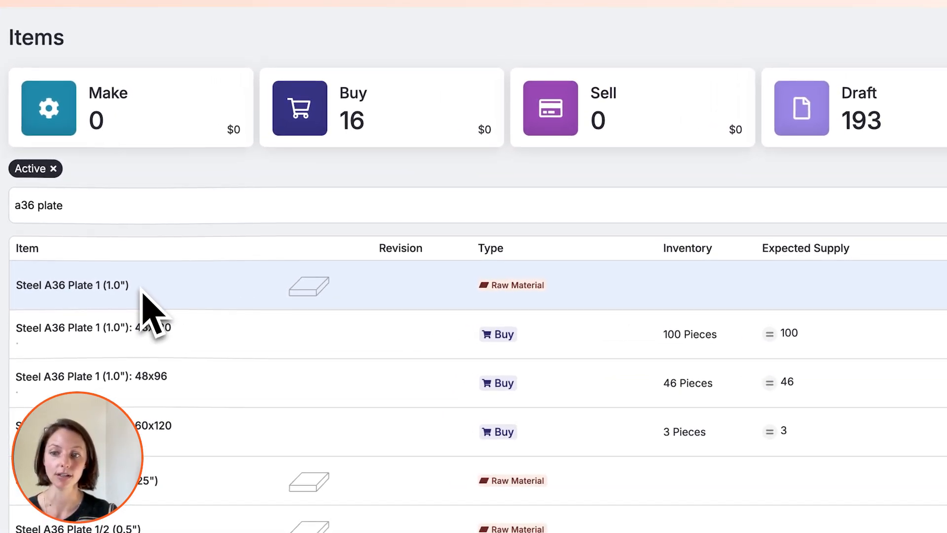
# Step: Open the Steel A36 Plate 1 (1.0") raw material from the a36 plate results
pyautogui.click(72, 284)
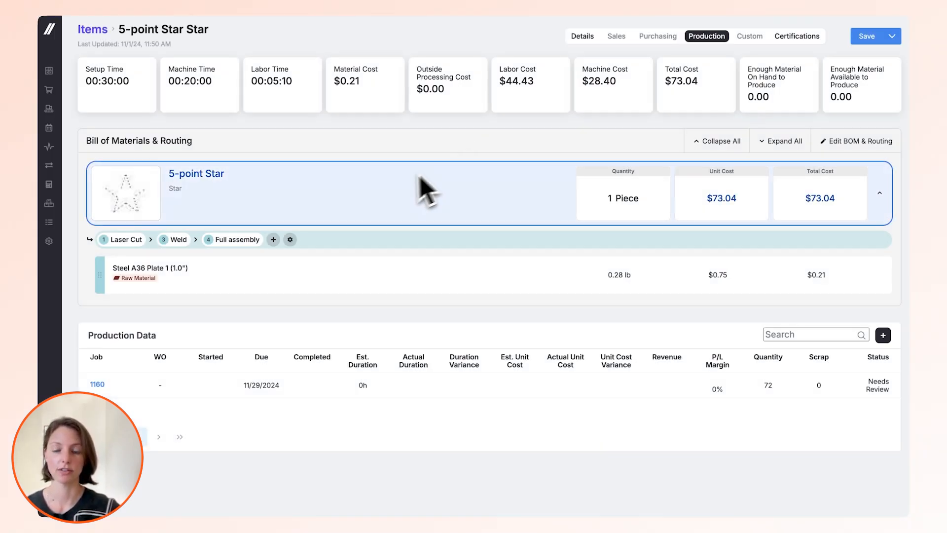
pyautogui.moveTo(386, 227)
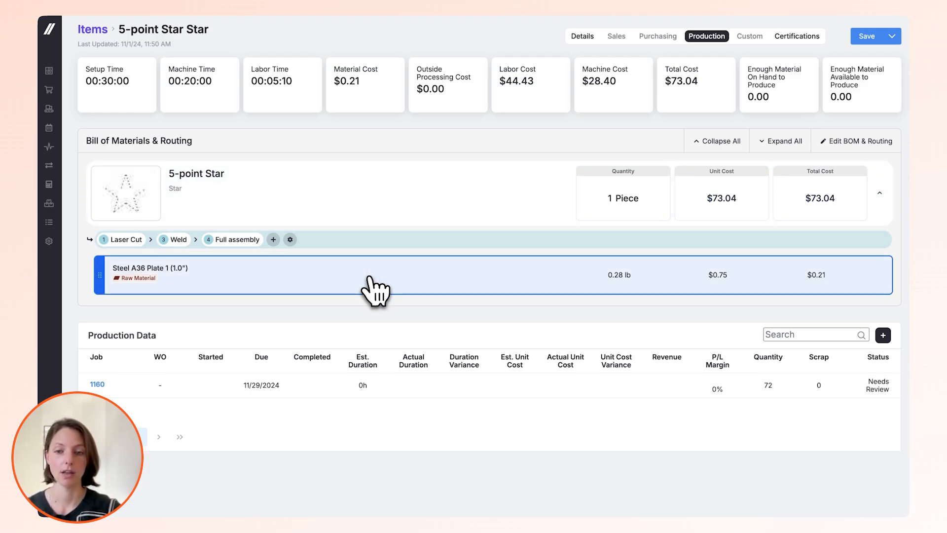
# Step: Base the star's plate material cost on the 120x60 nest of 70 pieces, totalling $21.74
pyautogui.click(375, 276)
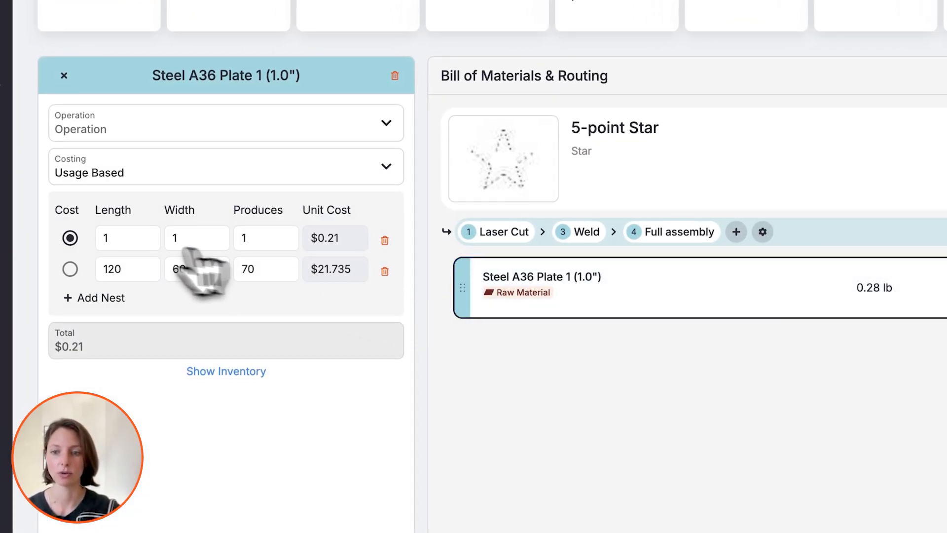
pyautogui.moveTo(108, 327)
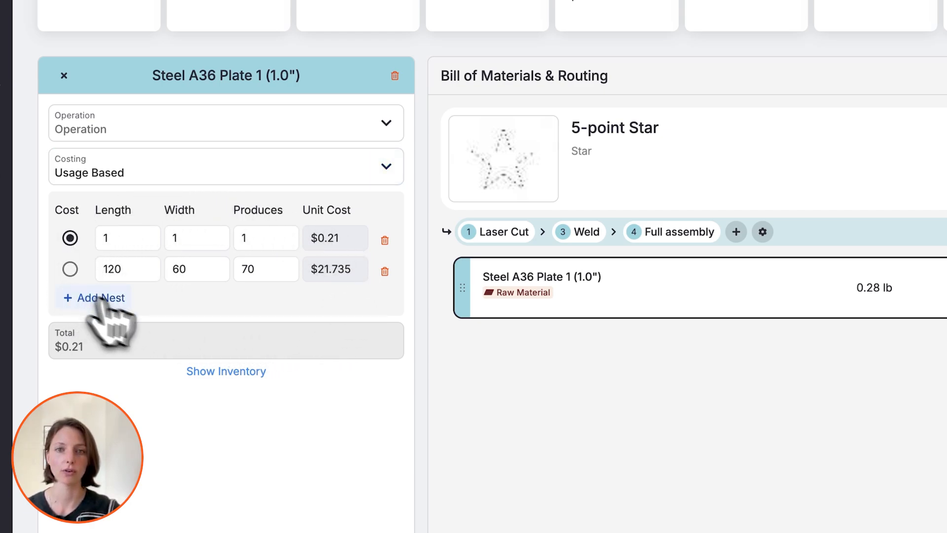
pyautogui.moveTo(563, 385)
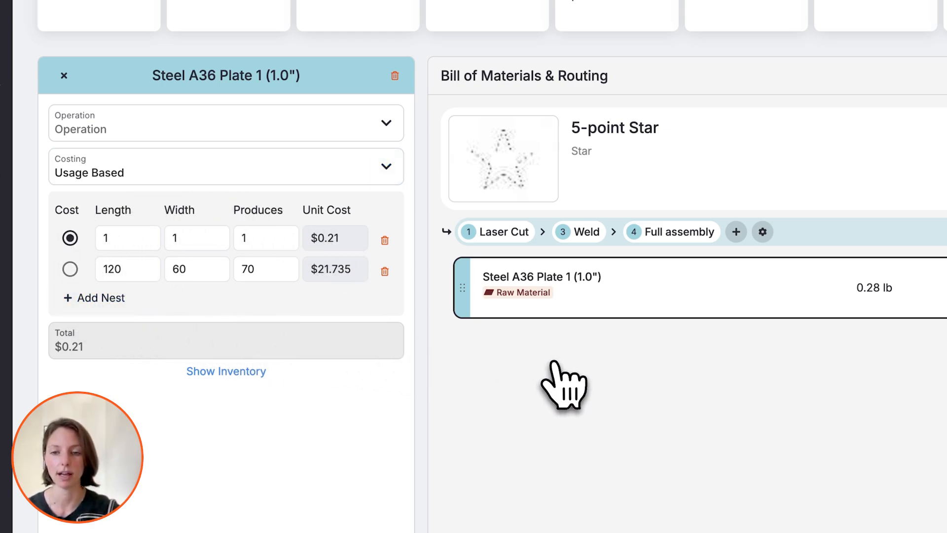
pyautogui.moveTo(316, 266)
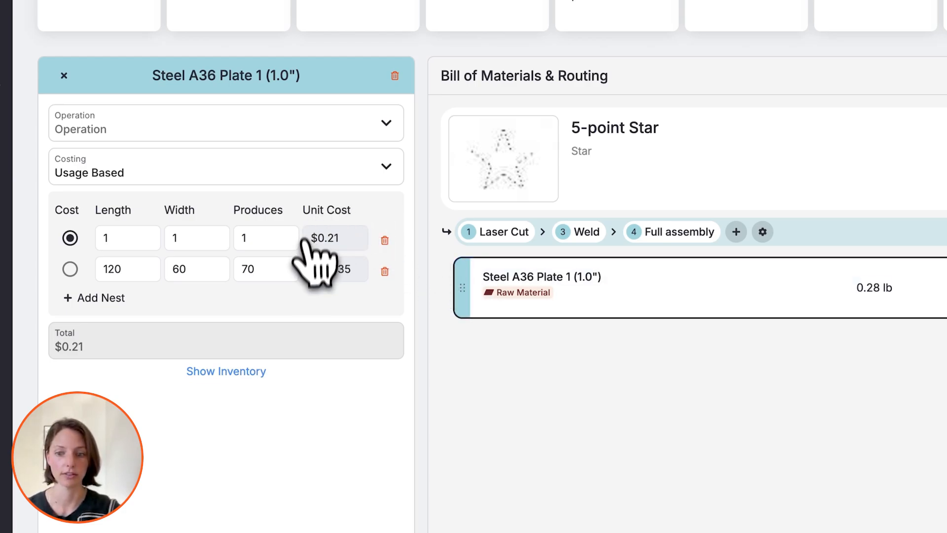
pyautogui.moveTo(345, 320)
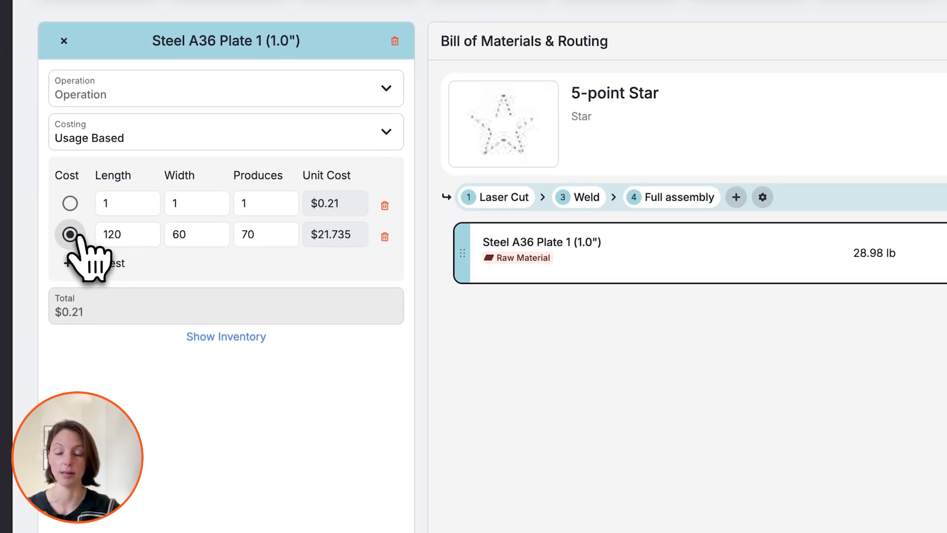
pyautogui.click(70, 234)
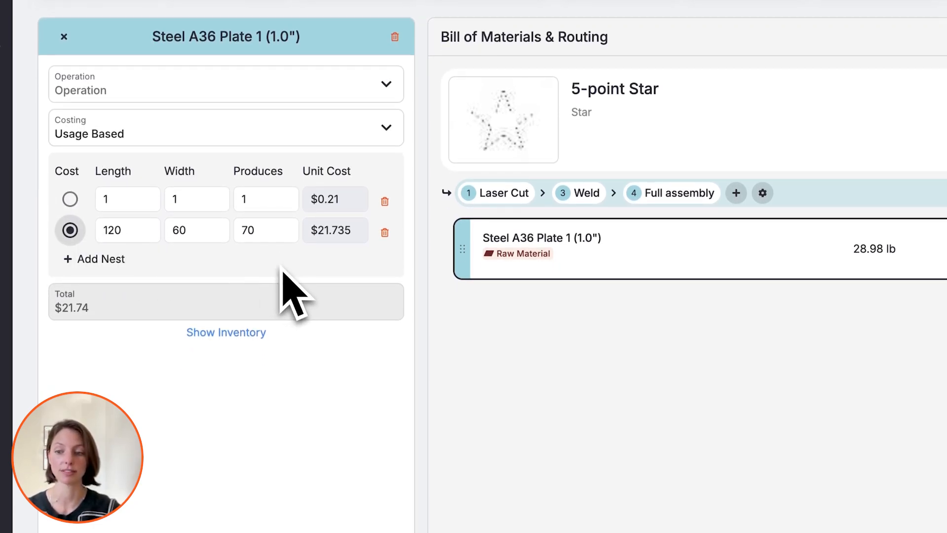
pyautogui.moveTo(225, 332)
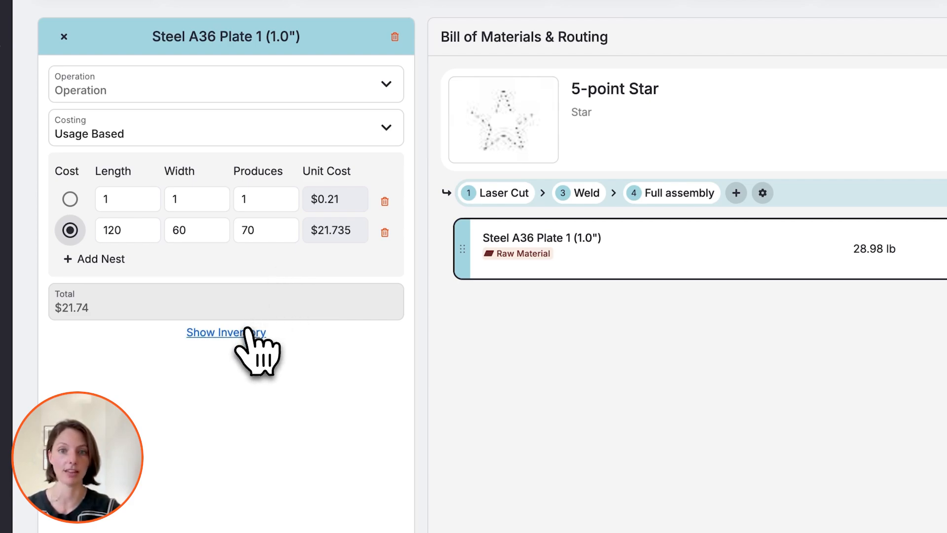
pyautogui.click(226, 332)
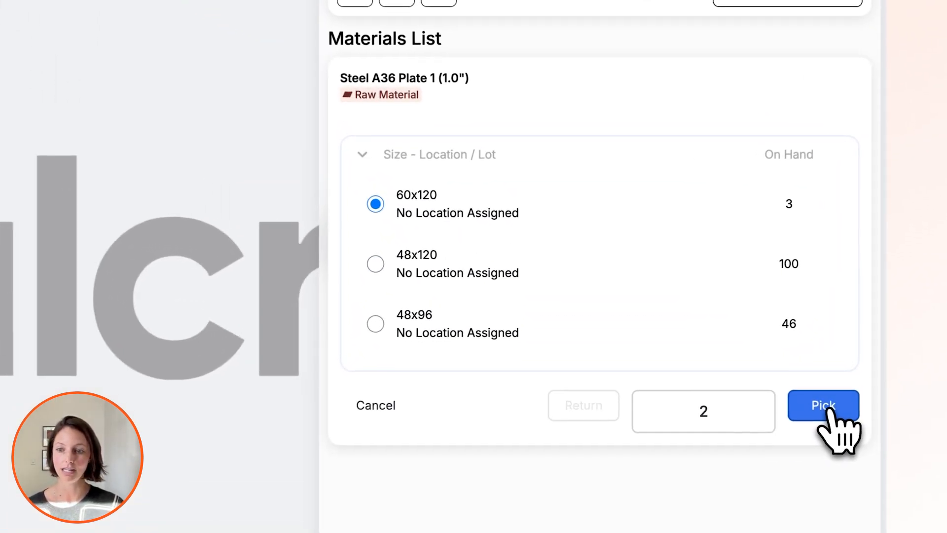
# Step: Pick two 60x120 plates for the job and log a remnant with length 70
pyautogui.click(823, 405)
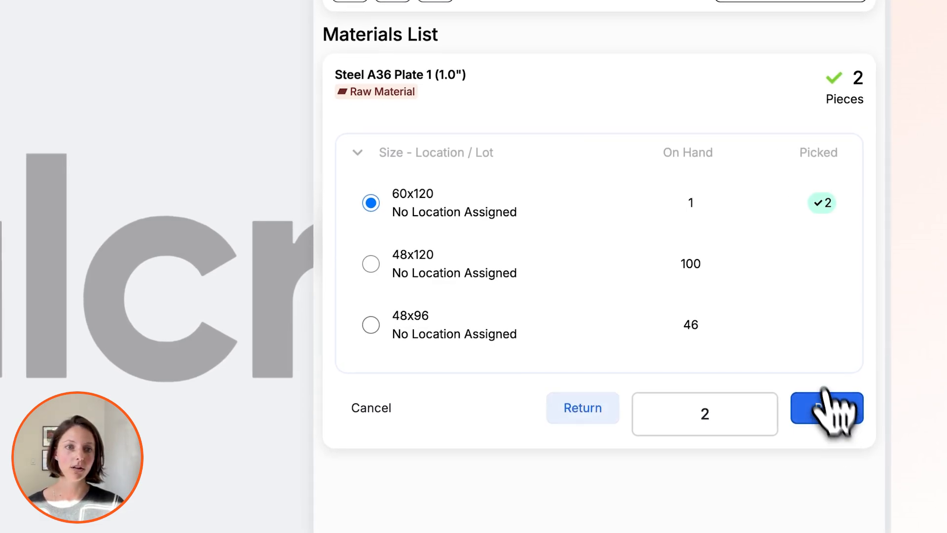
pyautogui.click(827, 414)
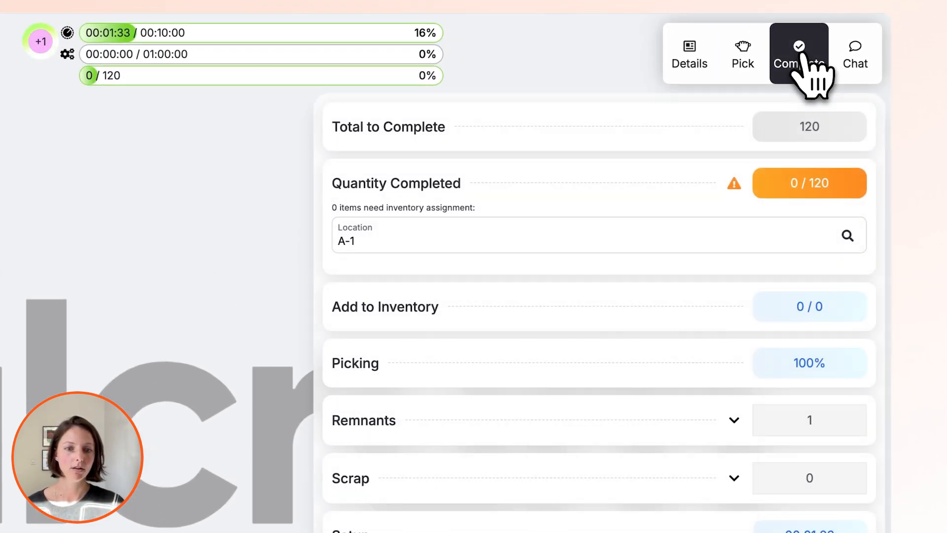
pyautogui.click(722, 419)
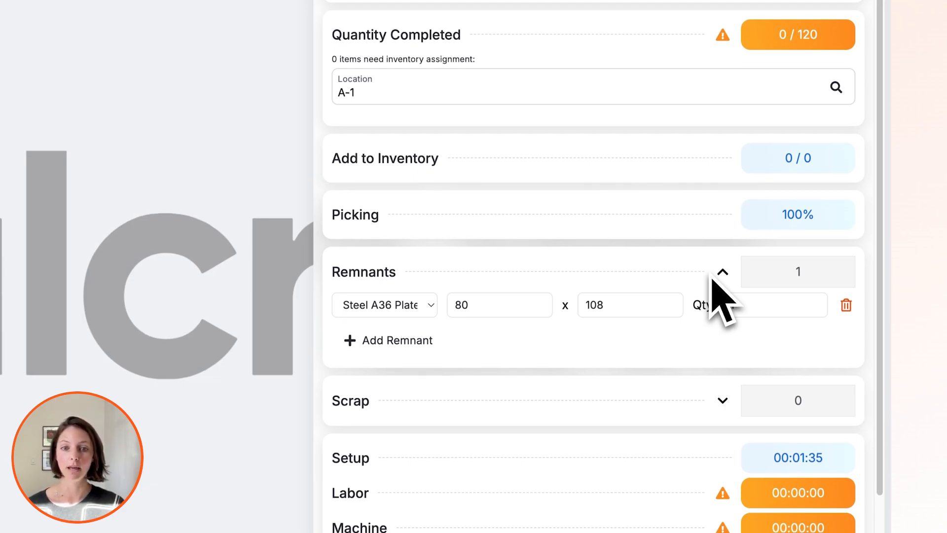
pyautogui.click(499, 304)
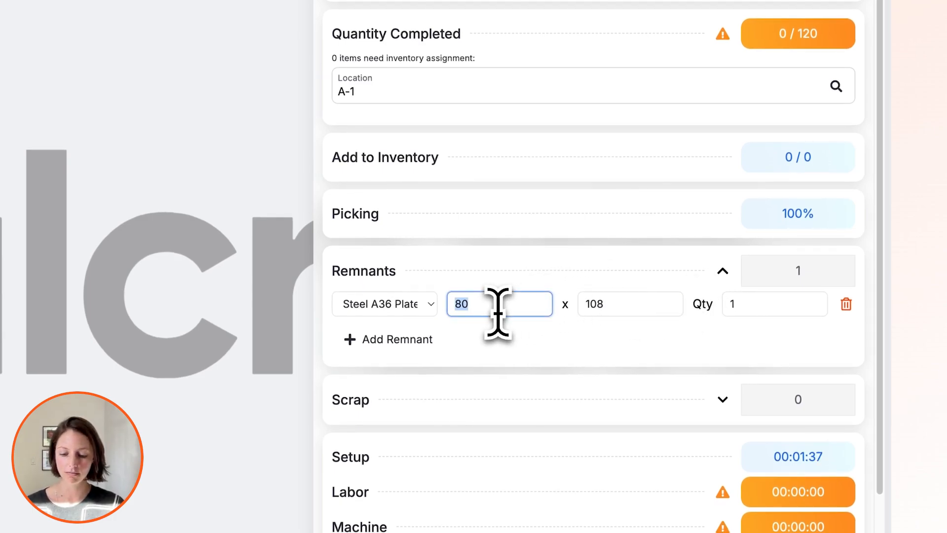
pyautogui.write('70')
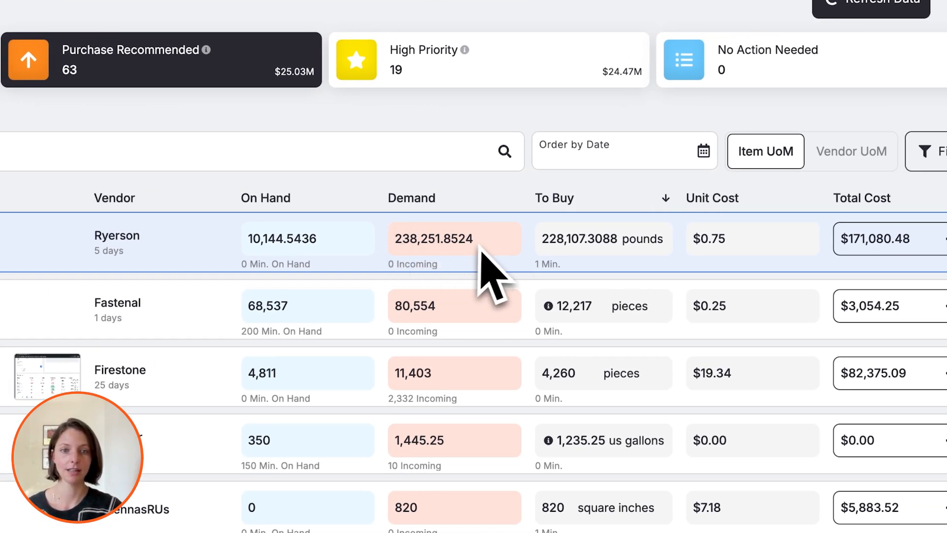
pyautogui.moveTo(616, 254)
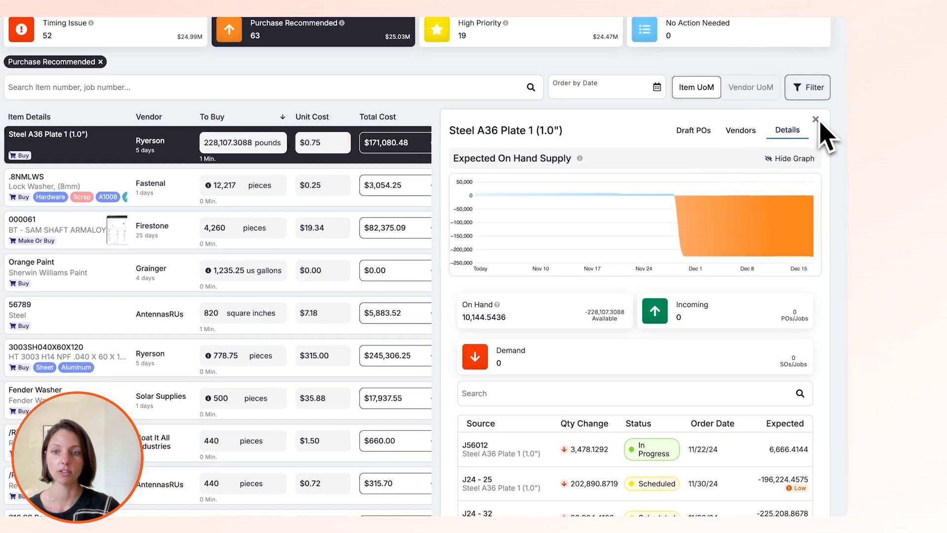
# Step: Create and confirm a Ryerson purchase order for 113 pieces of 60x120 A36 plate, $171,949.84
pyautogui.click(815, 120)
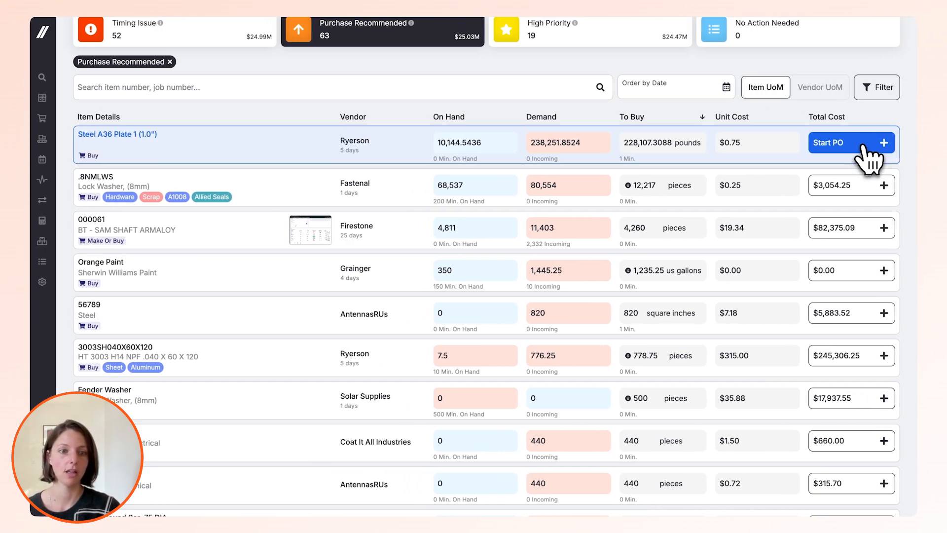
pyautogui.click(845, 142)
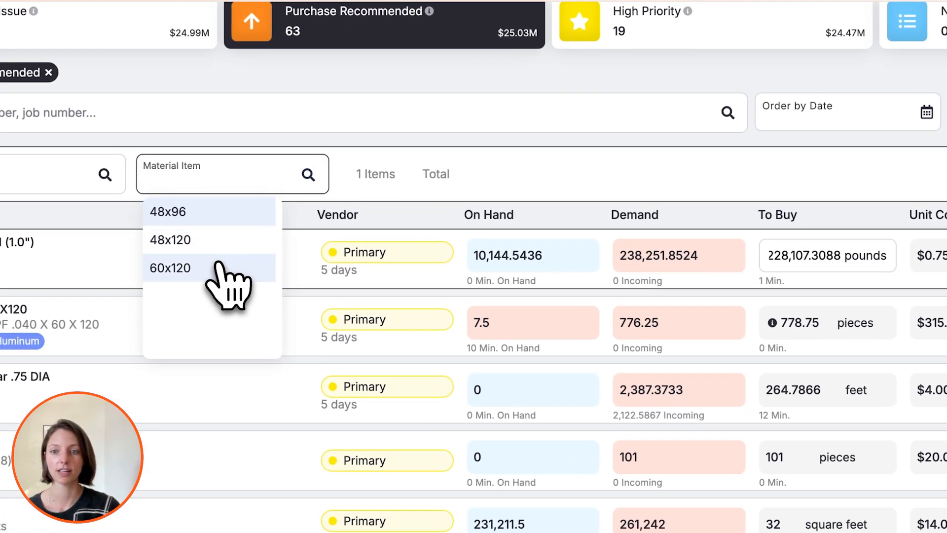
pyautogui.click(170, 267)
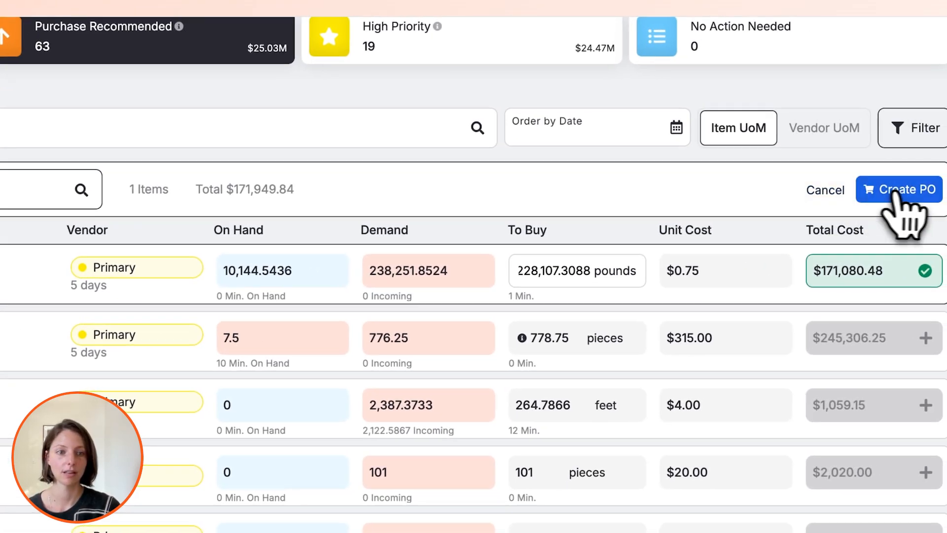
pyautogui.click(899, 189)
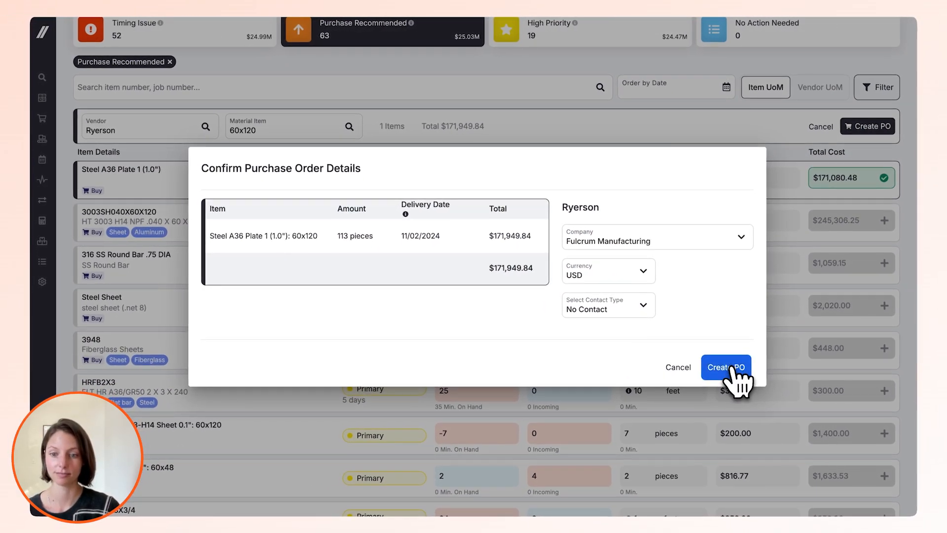
pyautogui.click(725, 367)
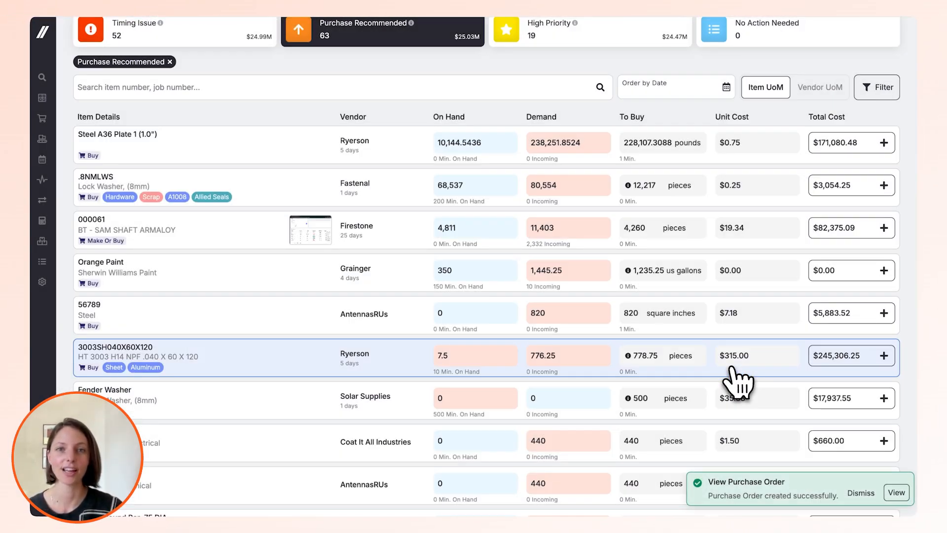
pyautogui.scroll(3)
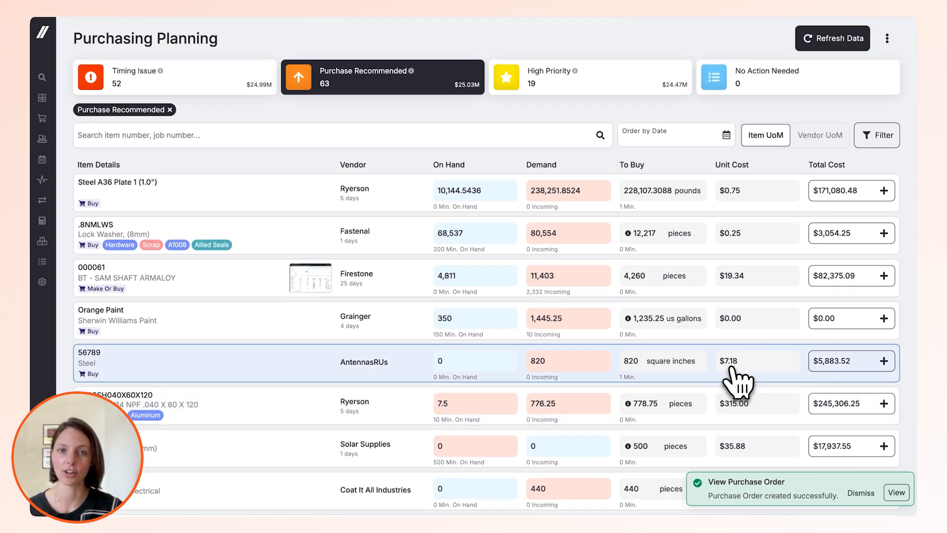